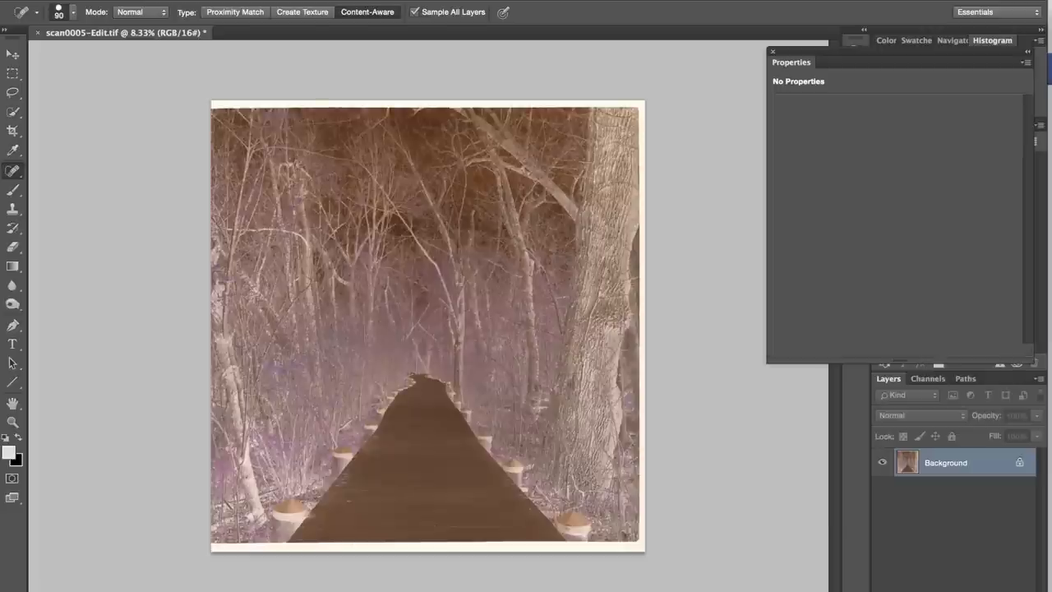
# Invert the scanned colour negative using Image > Adjustments > Invert
pyautogui.click(230, 15)
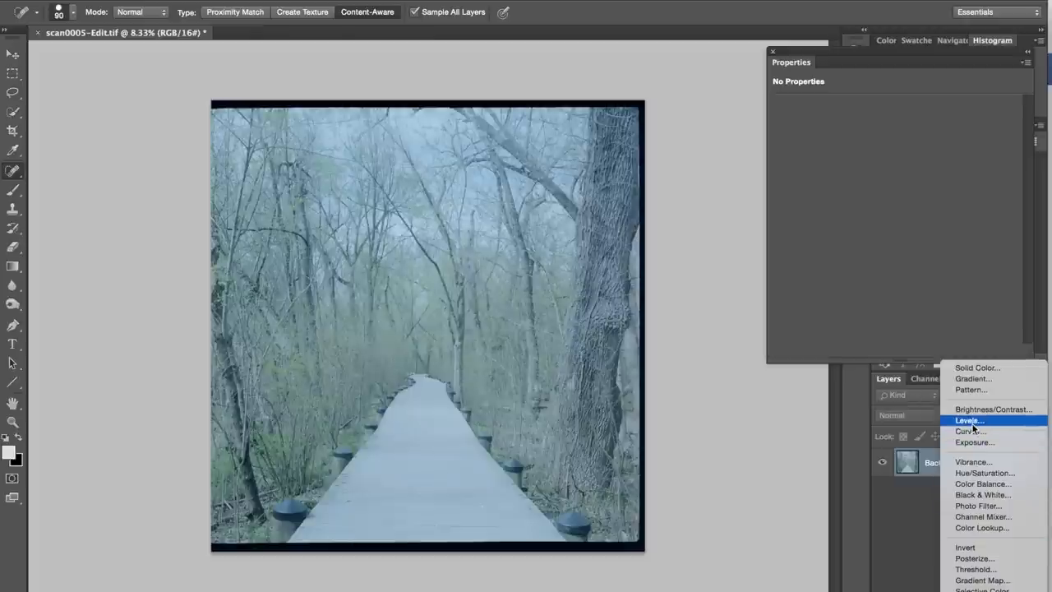
# Add a Levels adjustment layer and nudge the overall shadow slider slightly right
pyautogui.click(968, 419)
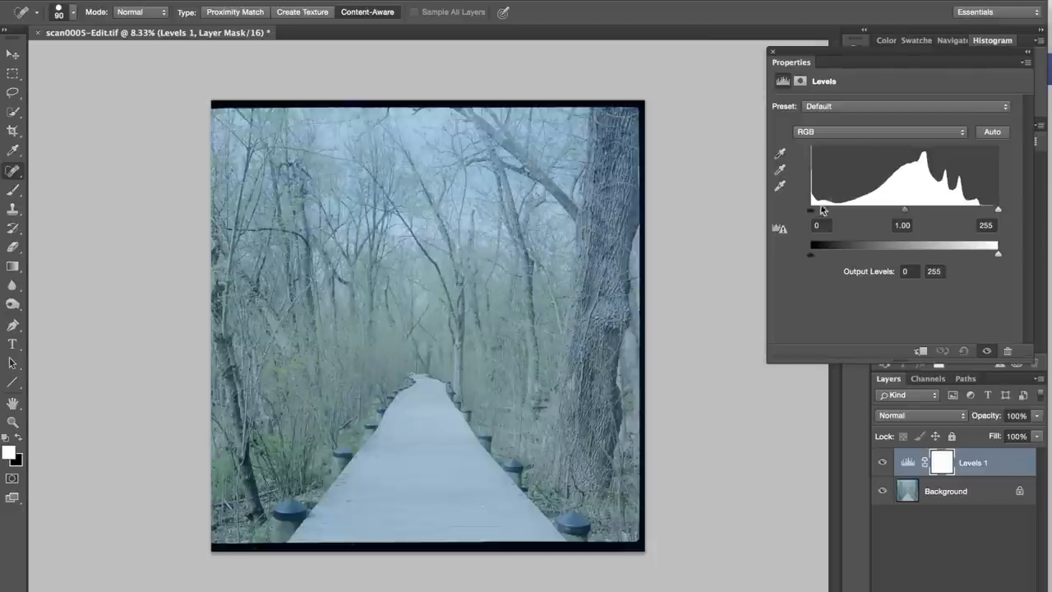
pyautogui.moveTo(810, 215)
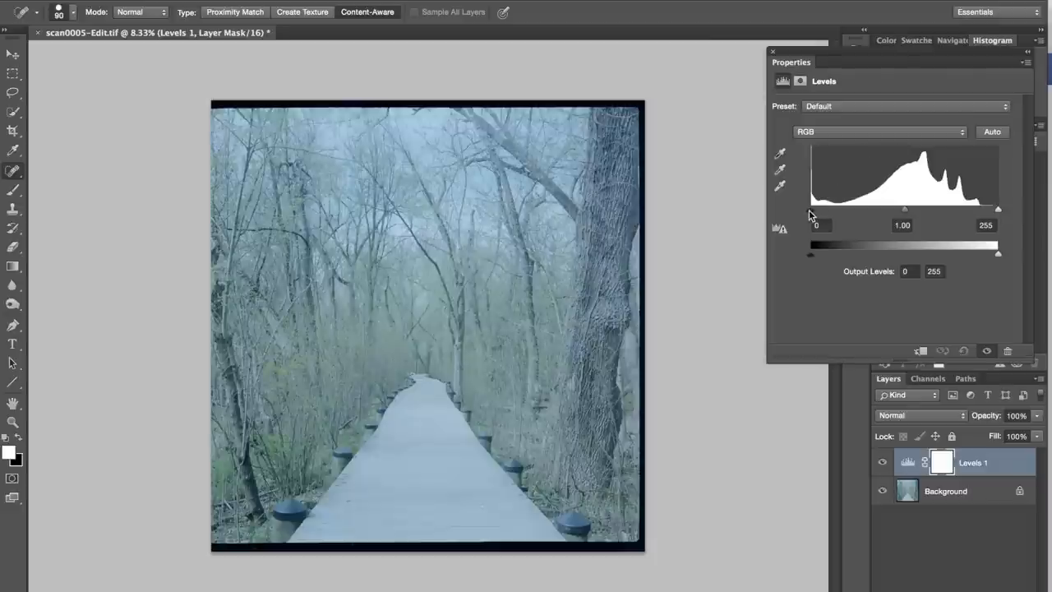
pyautogui.moveTo(810, 254); pyautogui.dragTo(834, 254)
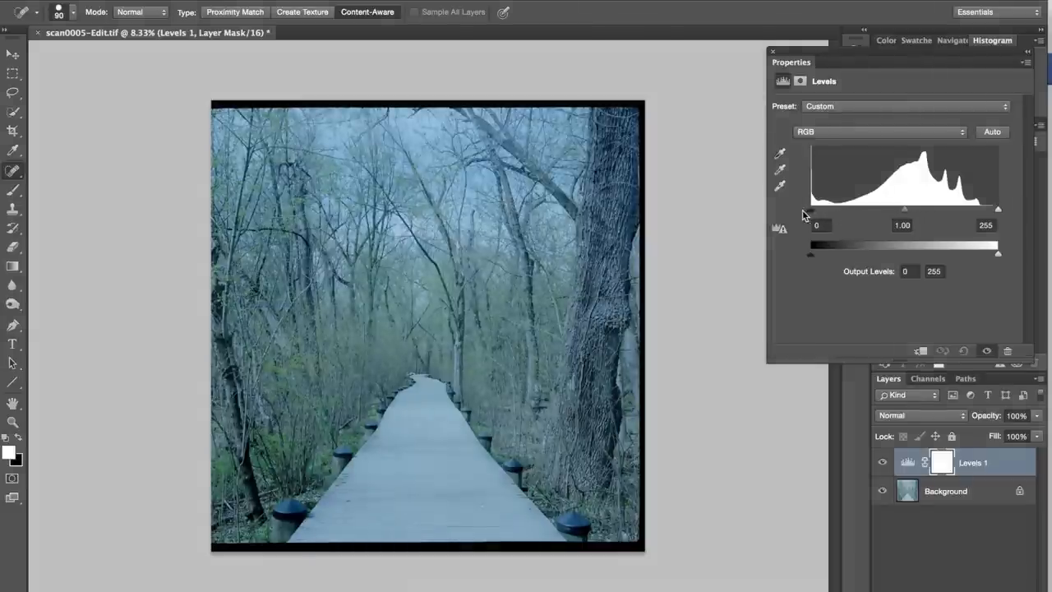
pyautogui.click(896, 131)
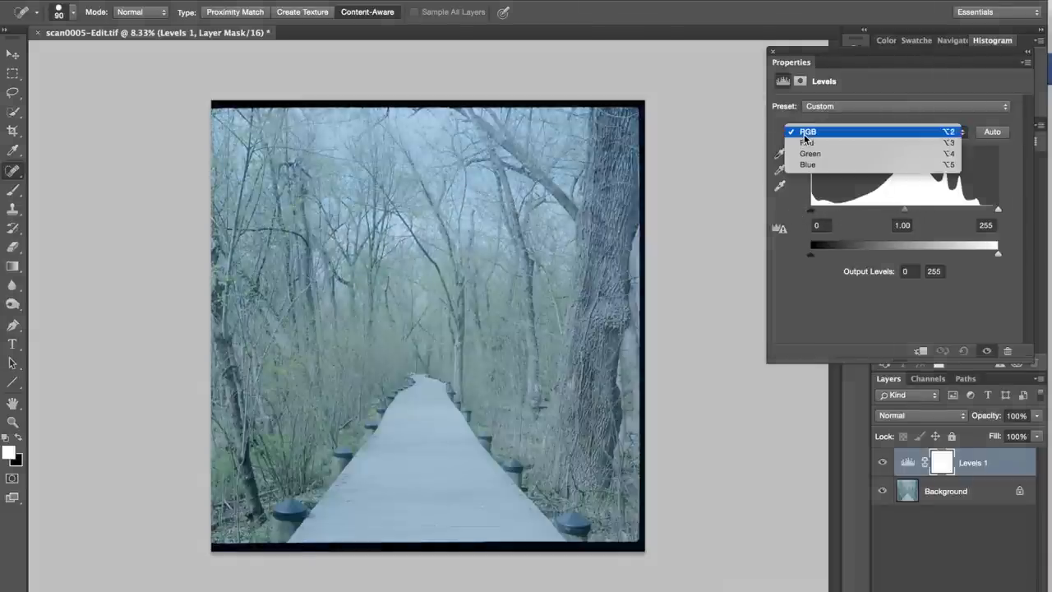
# Switch Levels to the Red channel and raise its black point
pyautogui.click(806, 142)
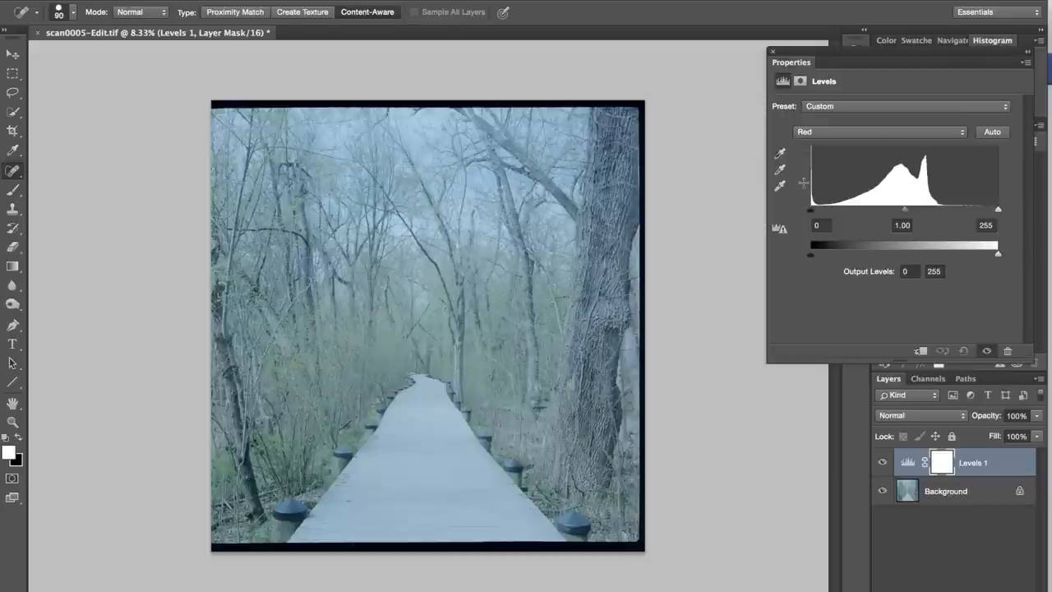
pyautogui.moveTo(814, 216)
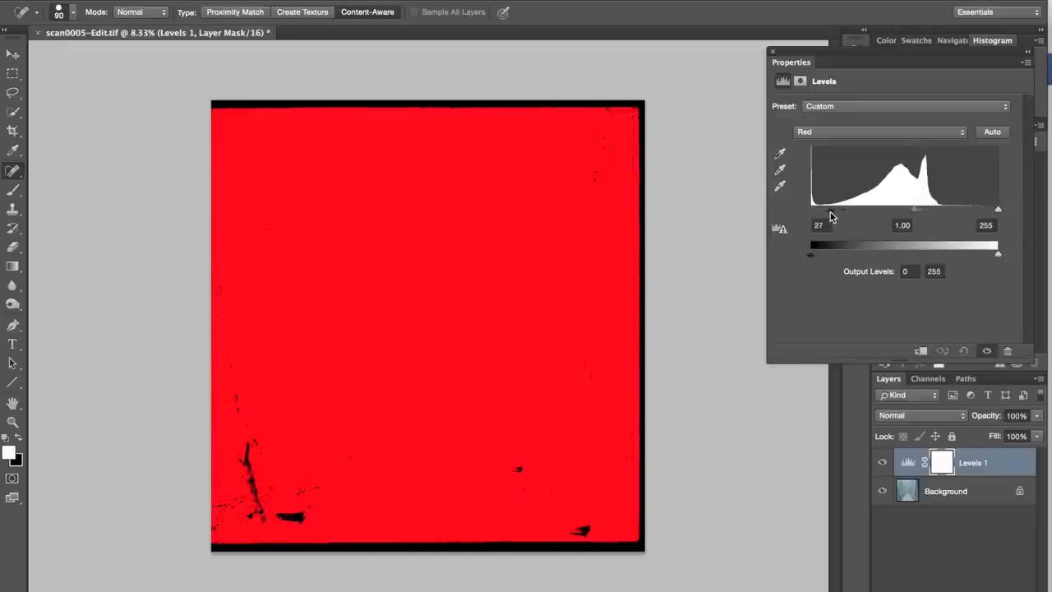
pyautogui.moveTo(819, 236); pyautogui.dragTo(811, 236)
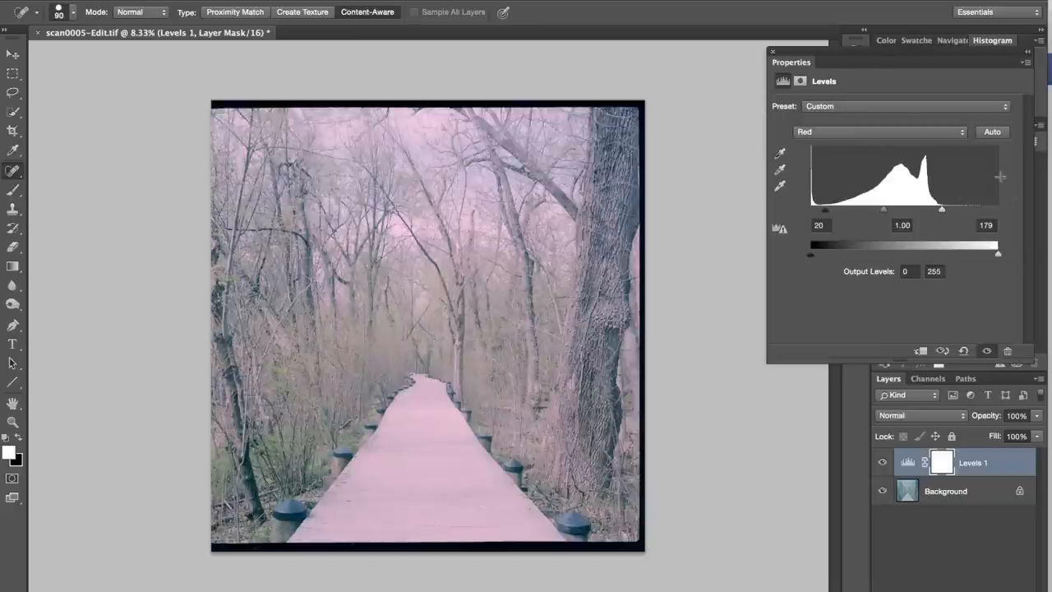
pyautogui.moveTo(766, 155)
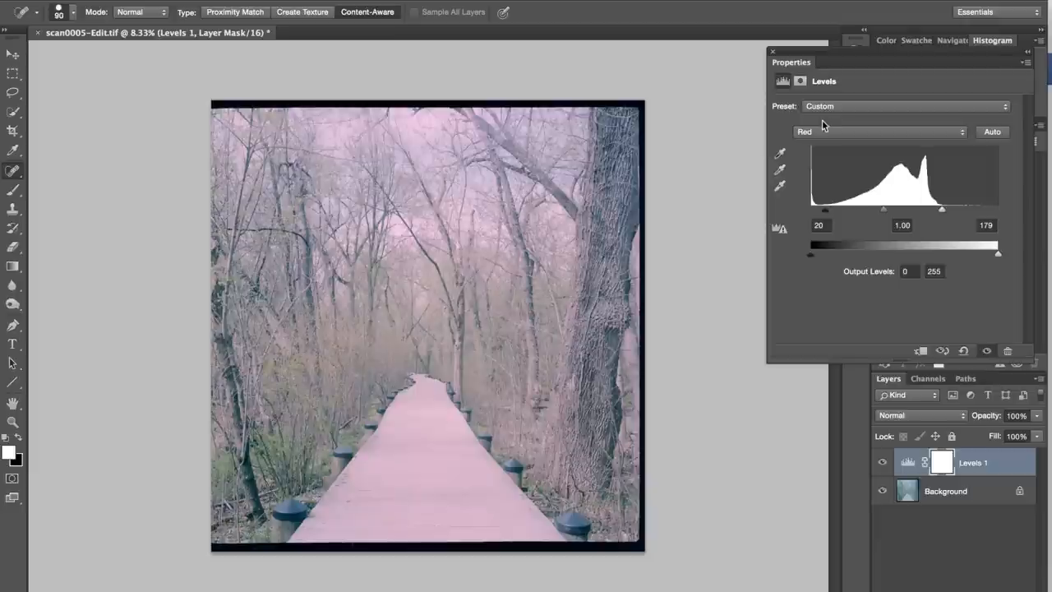
# Switch the Levels adjustment to the Green channel
pyautogui.click(881, 131)
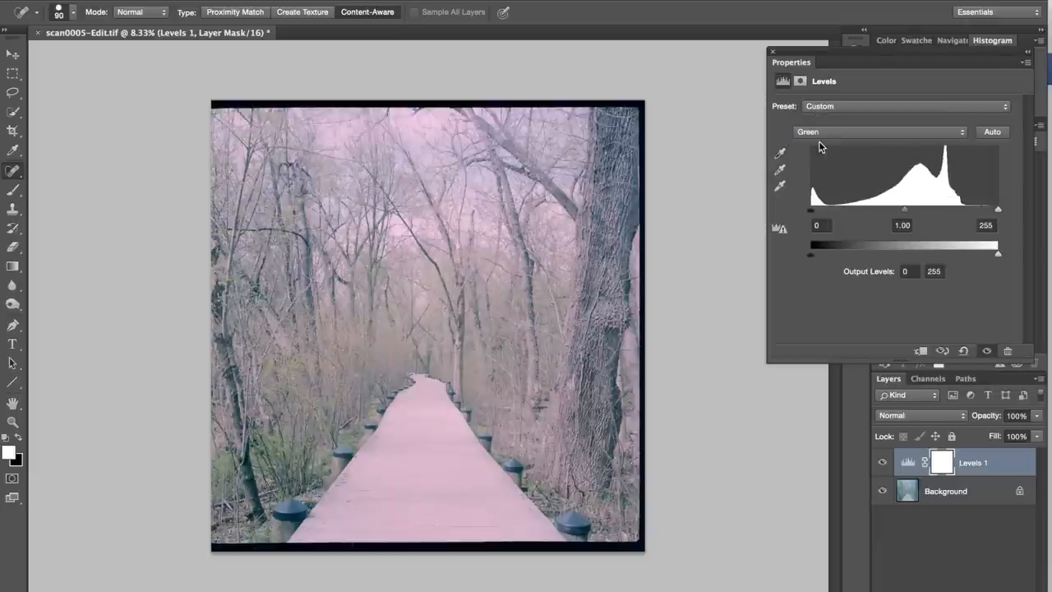
pyautogui.moveTo(839, 222)
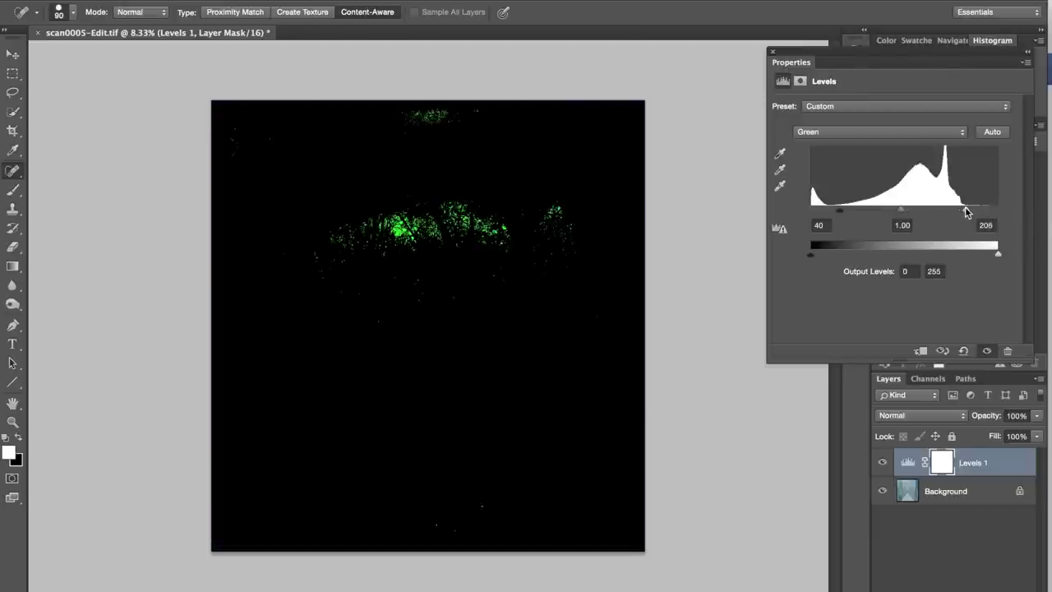
# Lower the Green white point to 210, then target the Blue channel in Levels
pyautogui.moveTo(997, 252); pyautogui.dragTo(996, 253)
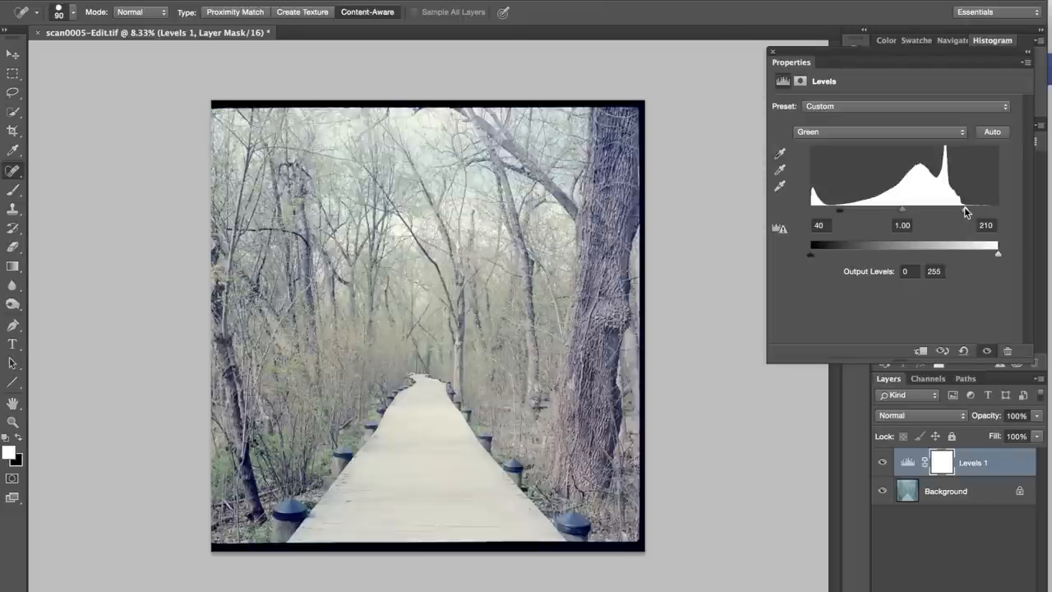
pyautogui.click(879, 131)
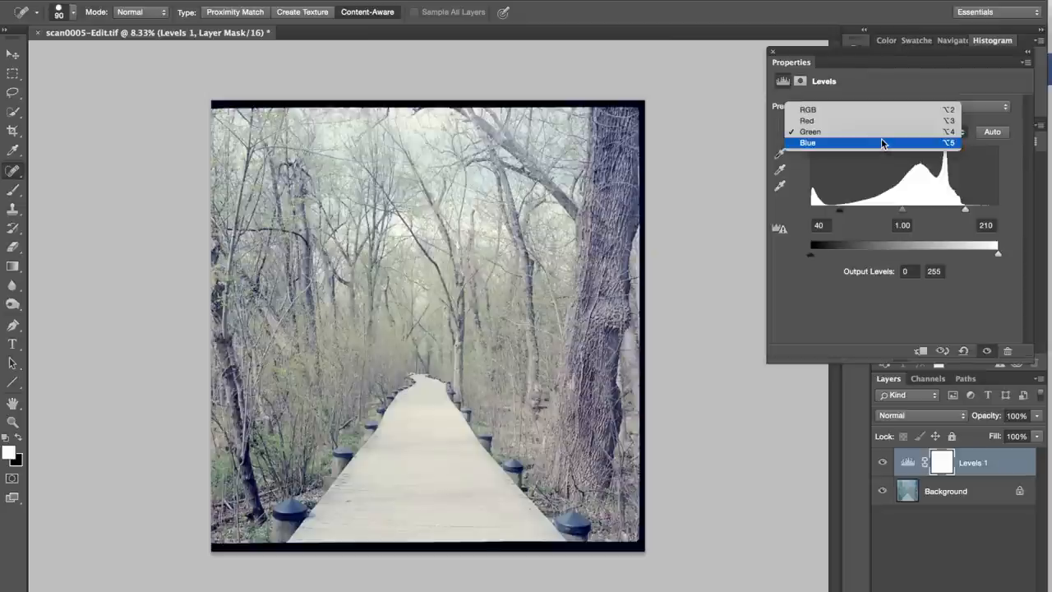
pyautogui.click(830, 143)
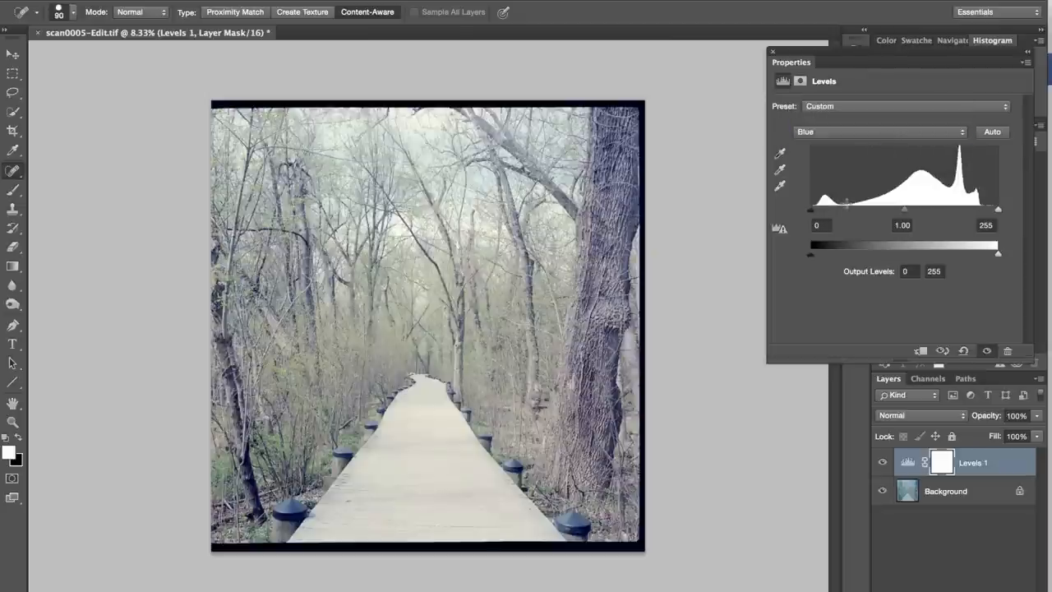